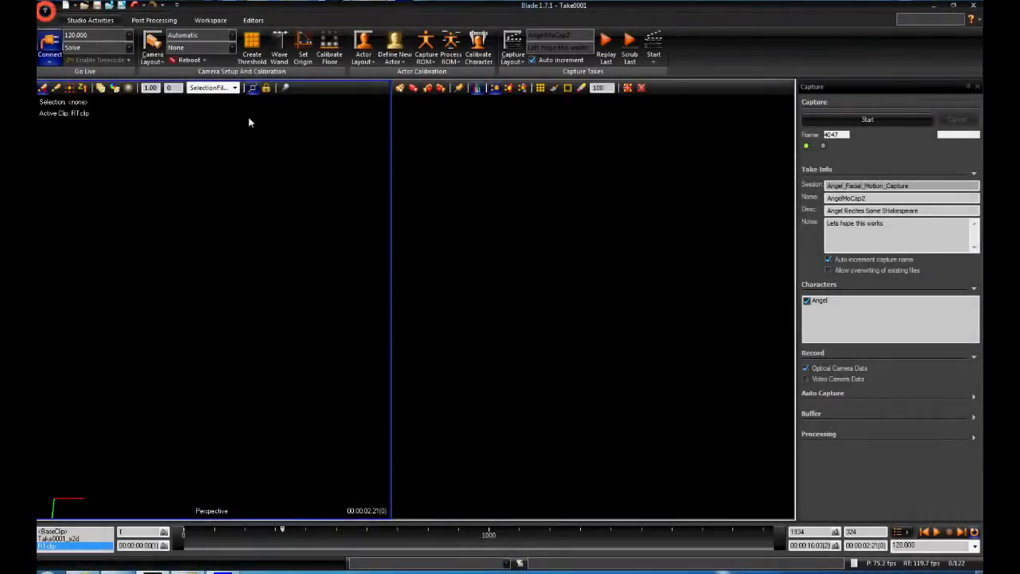
# Step: Go to Data Management from the Blade menu and agree to save the changes to Take0001
pyautogui.click(44, 11)
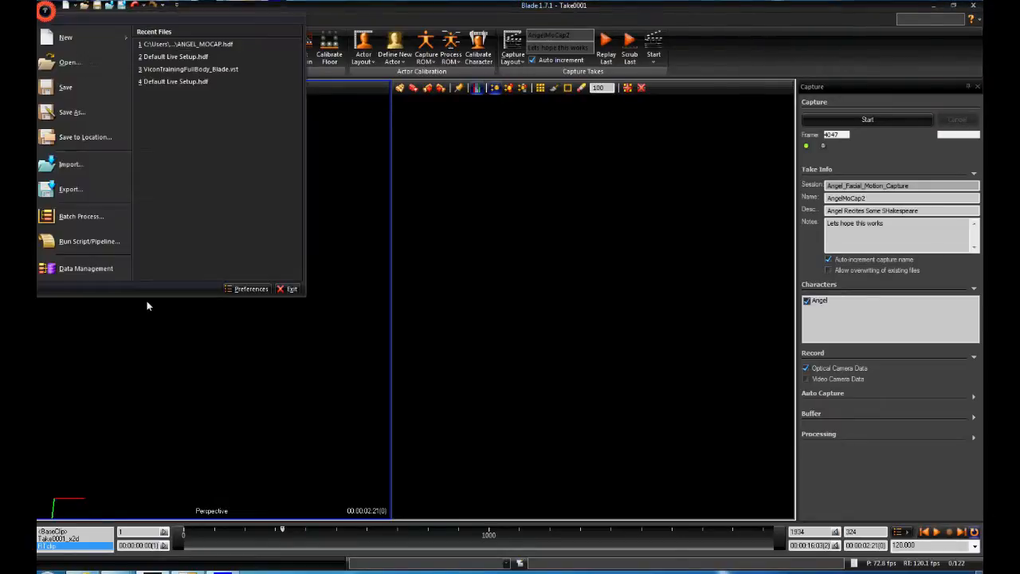
pyautogui.click(86, 268)
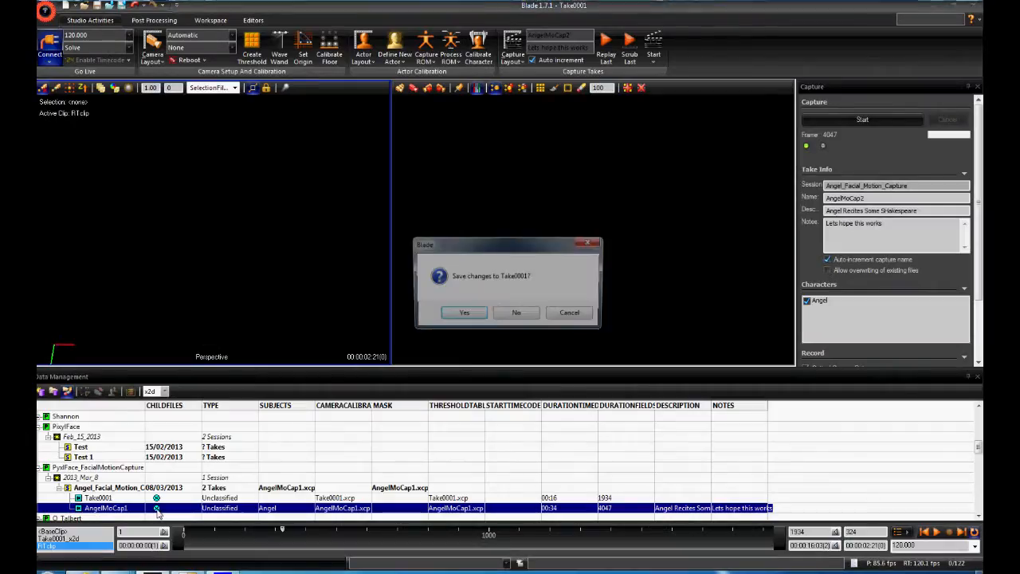
pyautogui.click(465, 311)
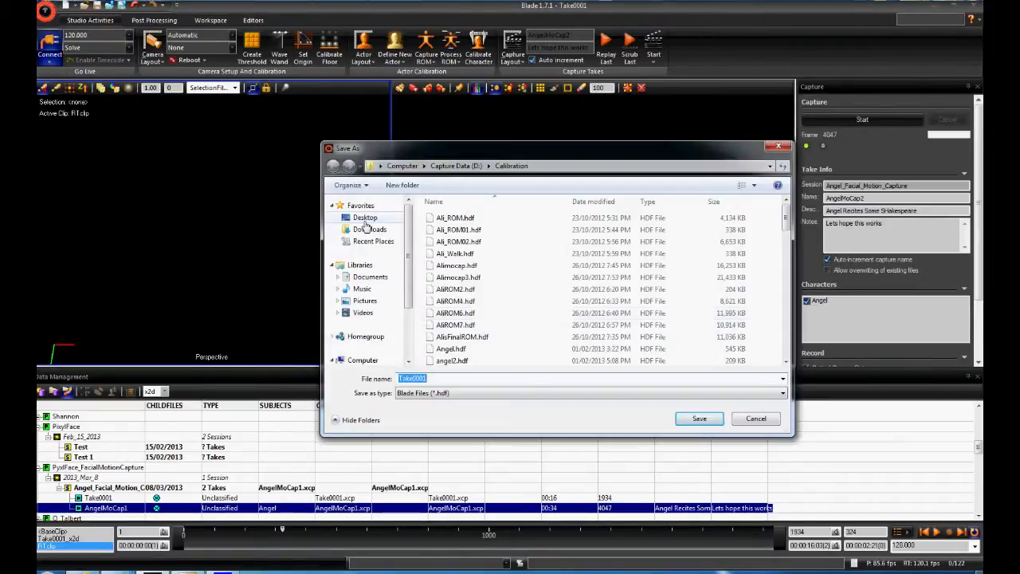
# Step: Save Take0001, after which AngelMoCap1_x2d loads as the active clip with the Angel actor
pyautogui.click(699, 418)
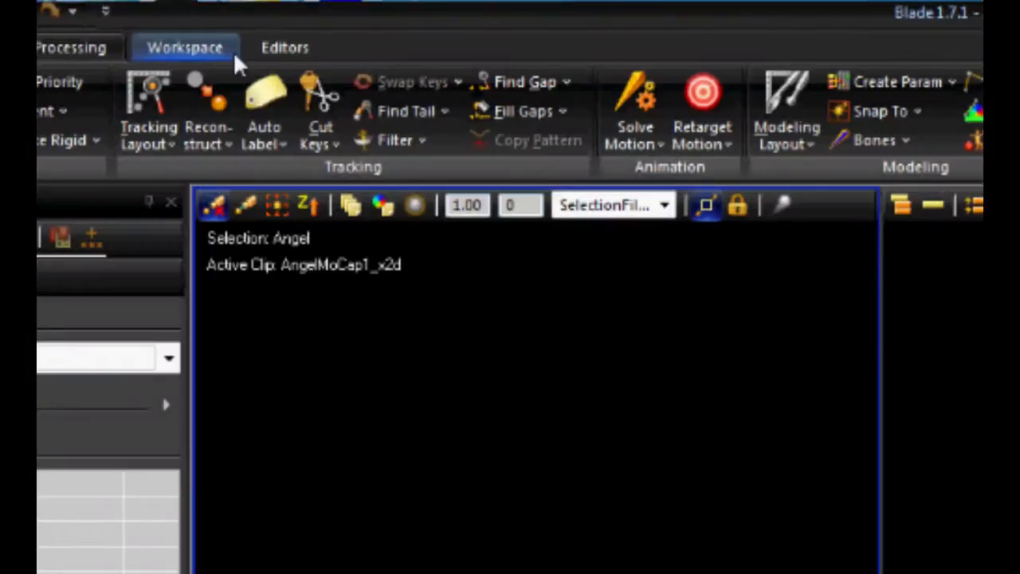
pyautogui.moveTo(265, 111)
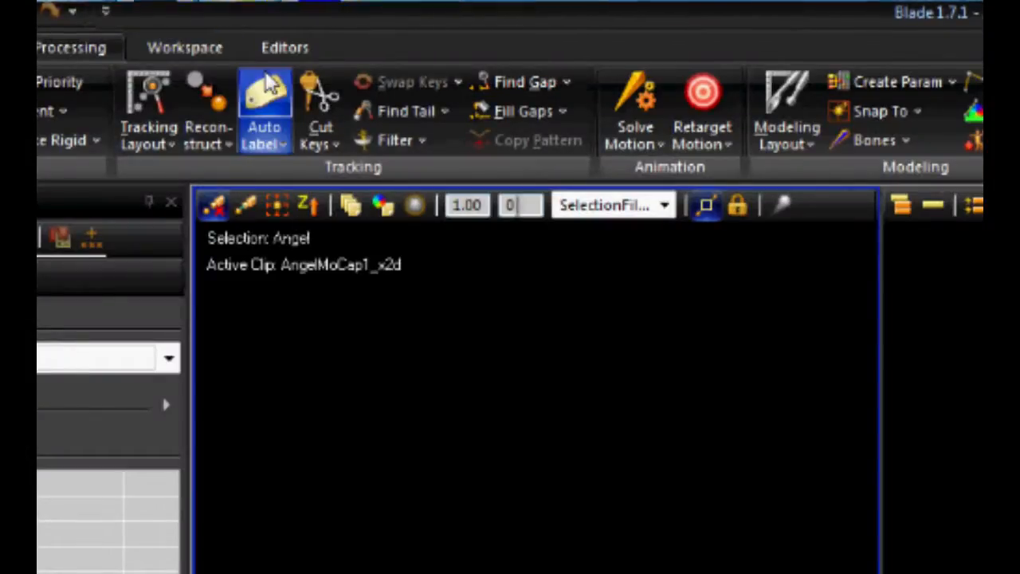
# Step: Run Auto Label from the Tracking group to label the Angel clip's markers
pyautogui.click(210, 19)
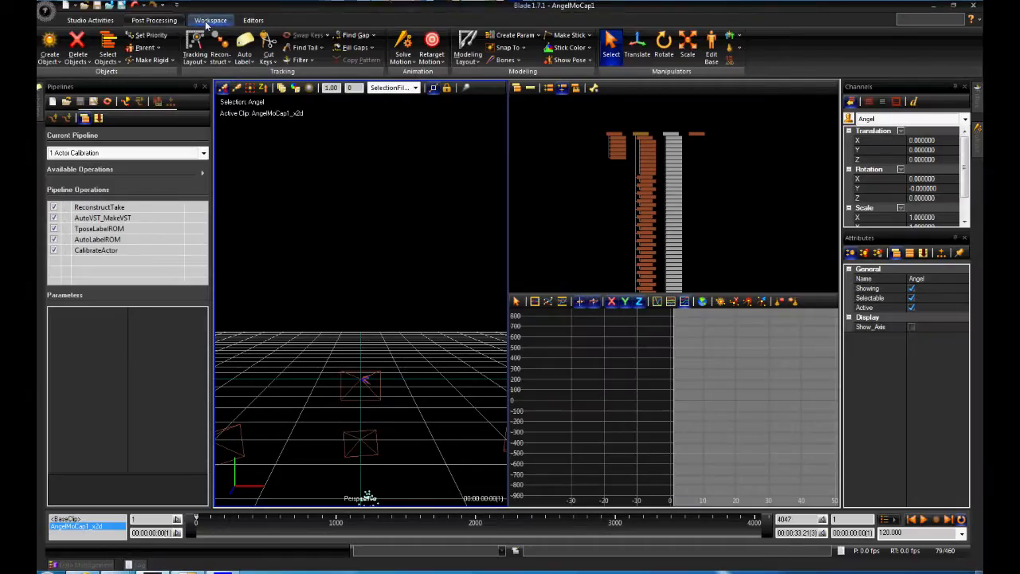
pyautogui.click(211, 19)
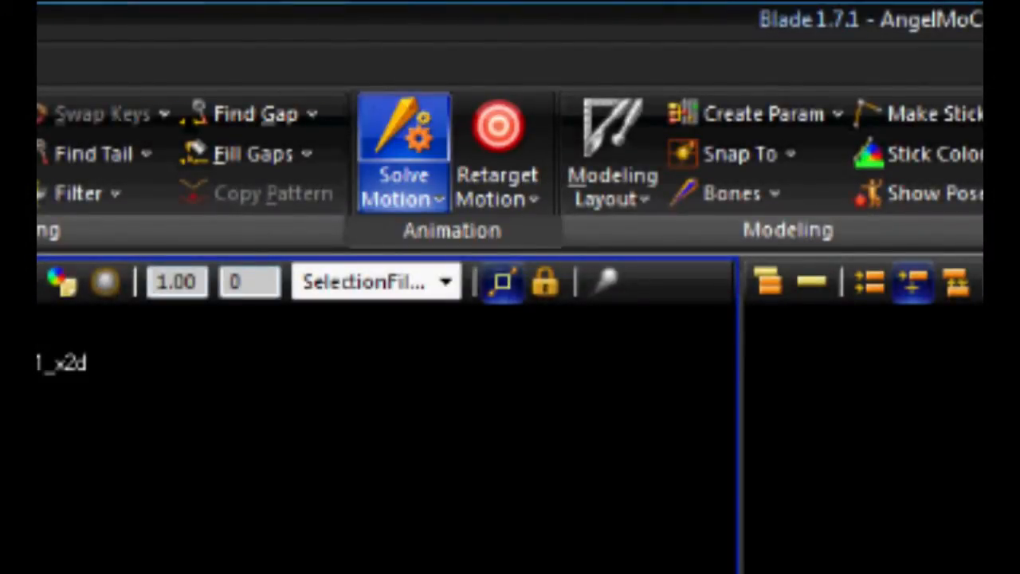
# Step: Choose Solve All from the Solve Motion choices to solve the whole clip onto the Angel skeleton
pyautogui.click(249, 281)
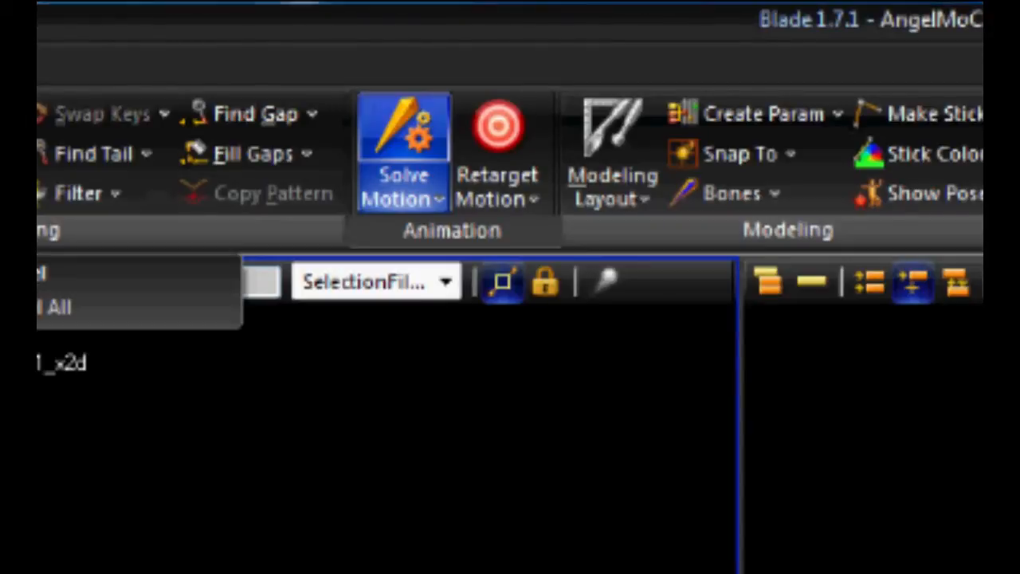
pyautogui.click(784, 89)
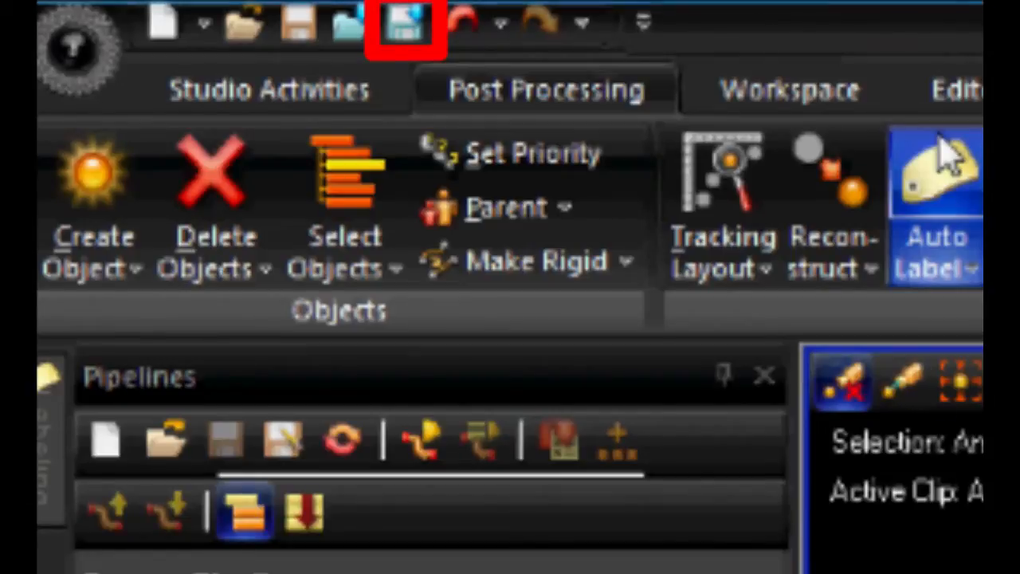
# Step: Start exporting the take as FBX Motion 'myFirstMoCap' and bring up its FBX options
pyautogui.click(405, 25)
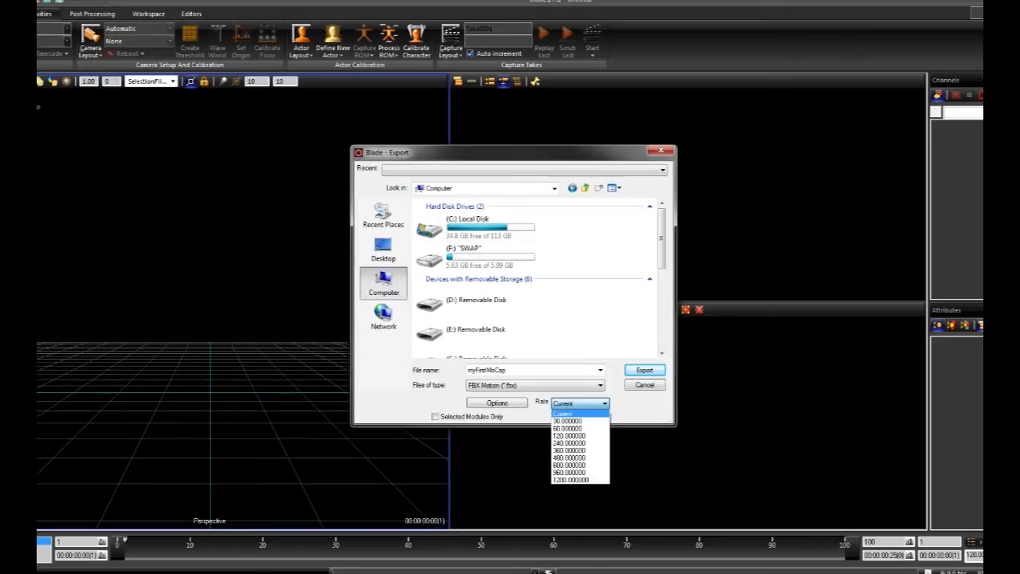
pyautogui.click(496, 403)
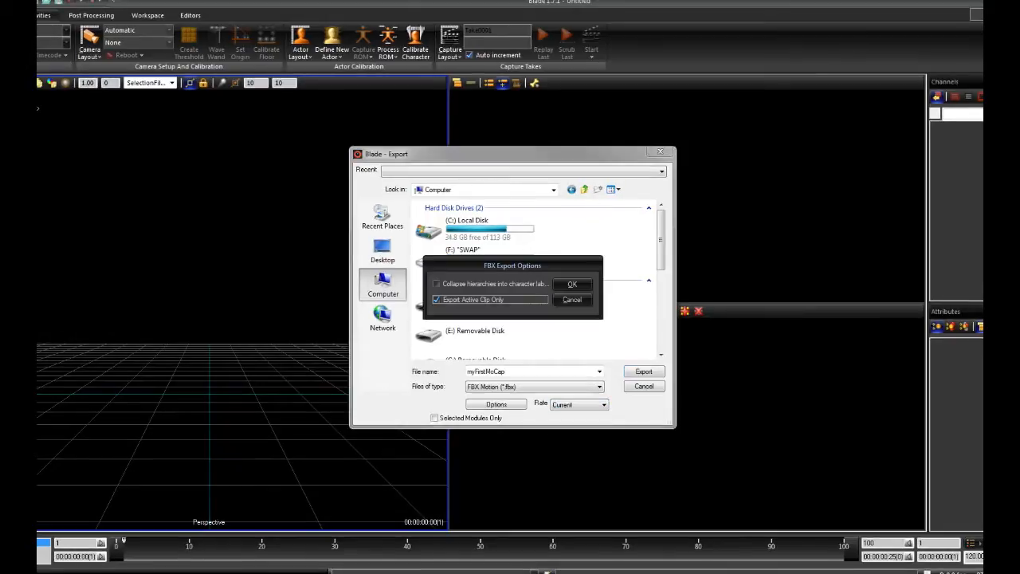